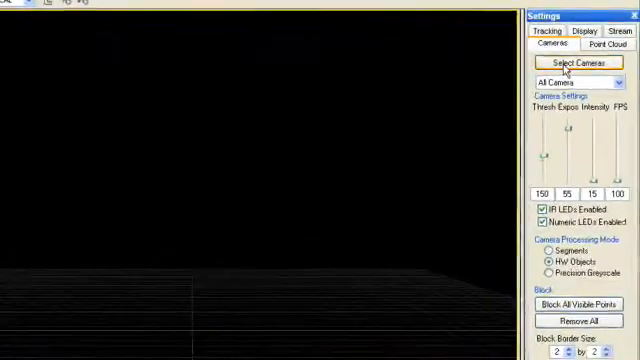
Switch Arena to the Assets panel showing Cameras, Takes, Skeletons and Rigid Bodies.
{"action": "left_click", "coordinate": [586, 63]}
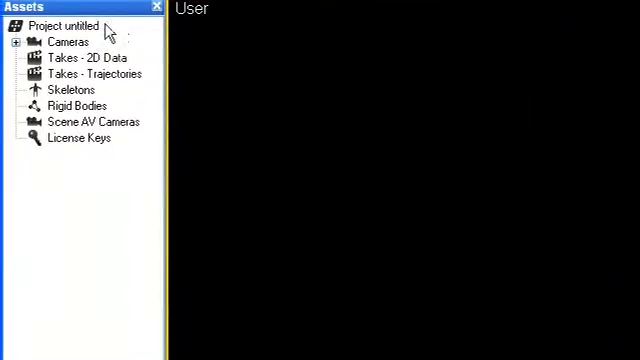
{"action": "left_click", "coordinate": [13, 41]}
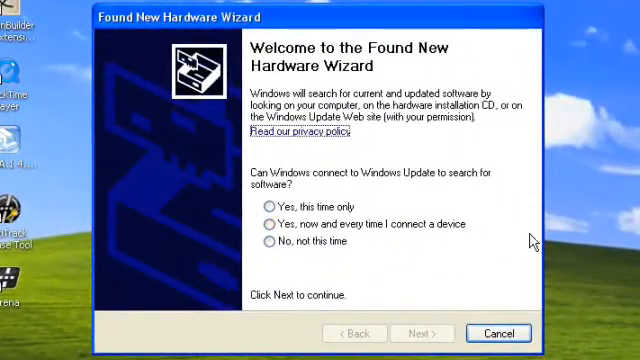
Decline the Windows Update driver search with 'No, not this time'.
{"action": "left_click", "coordinate": [268, 243]}
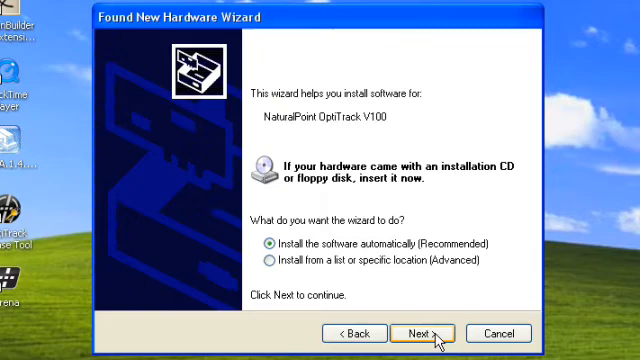
Install the OptiTrack V100 driver software automatically (Recommended).
{"action": "left_click", "coordinate": [426, 333]}
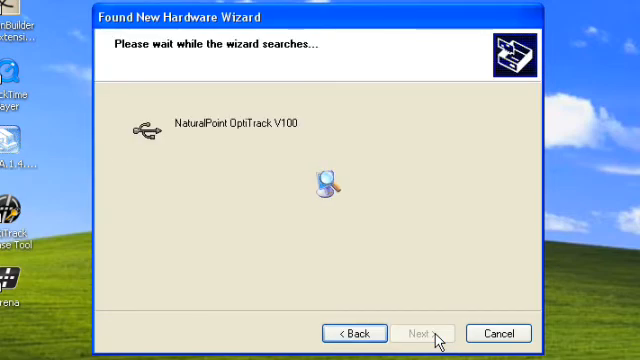